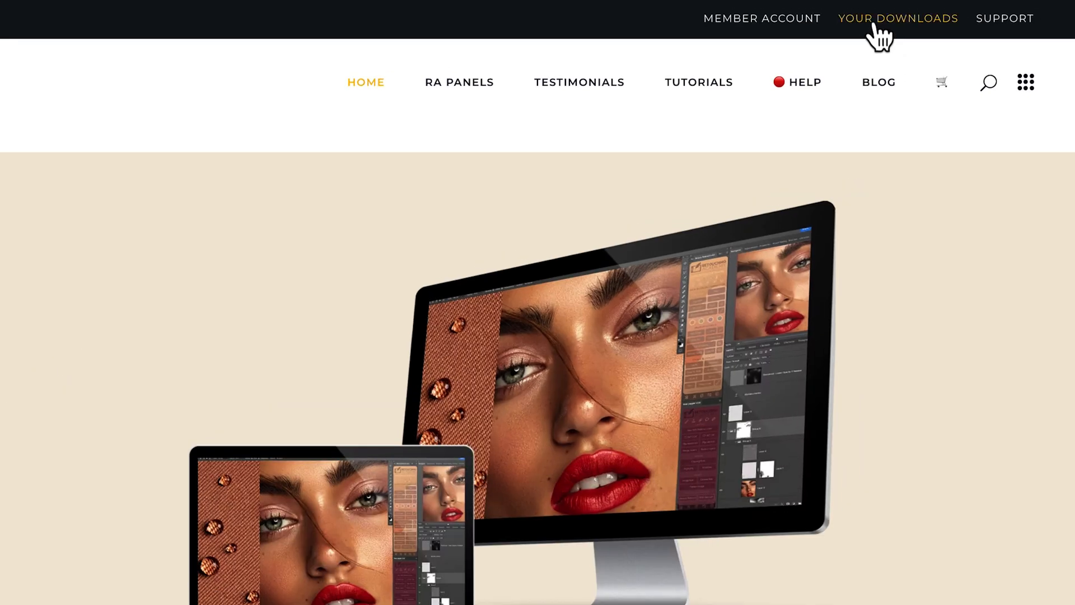
Go to the member account's Your Downloads page on the Retouching Academy site
click(898, 18)
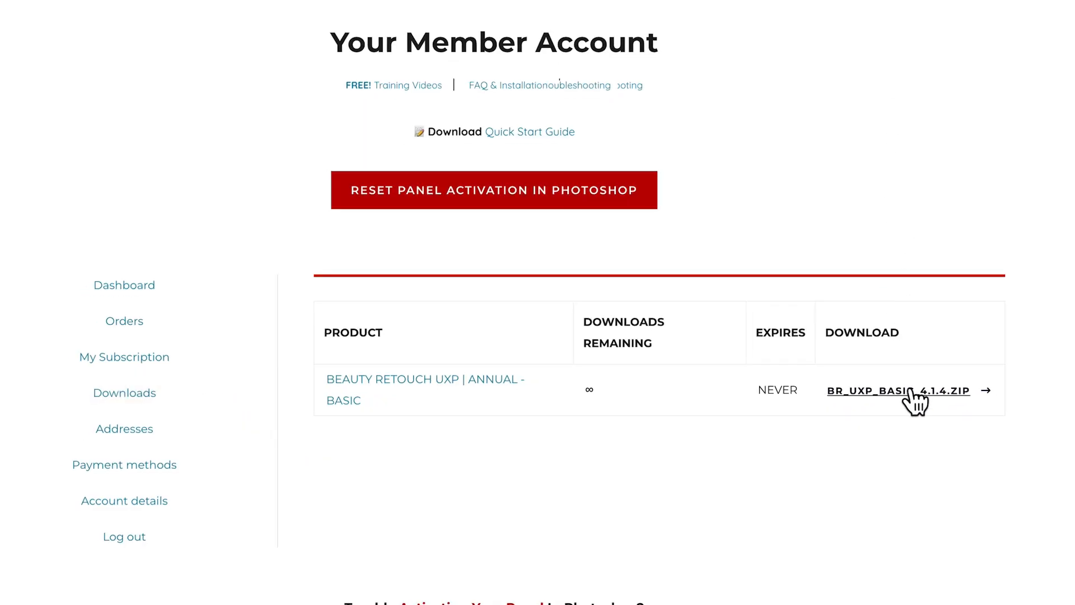
Download and unpack BR_UXP_Basic.zip, then select BR_Basic_5.1.1.ccx in Installation Files for its actions menu
click(898, 390)
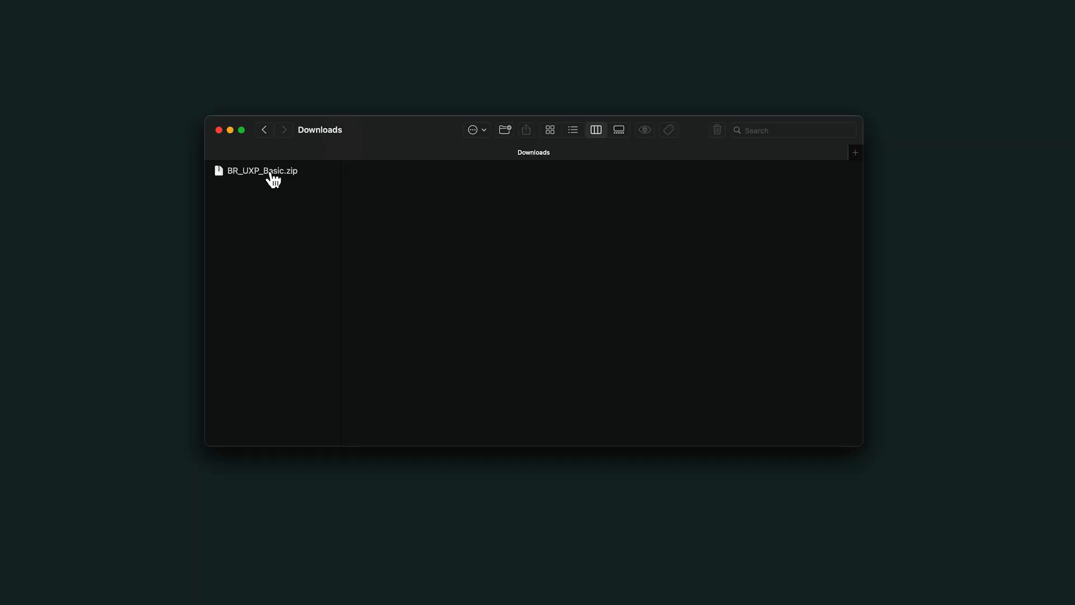
click(271, 170)
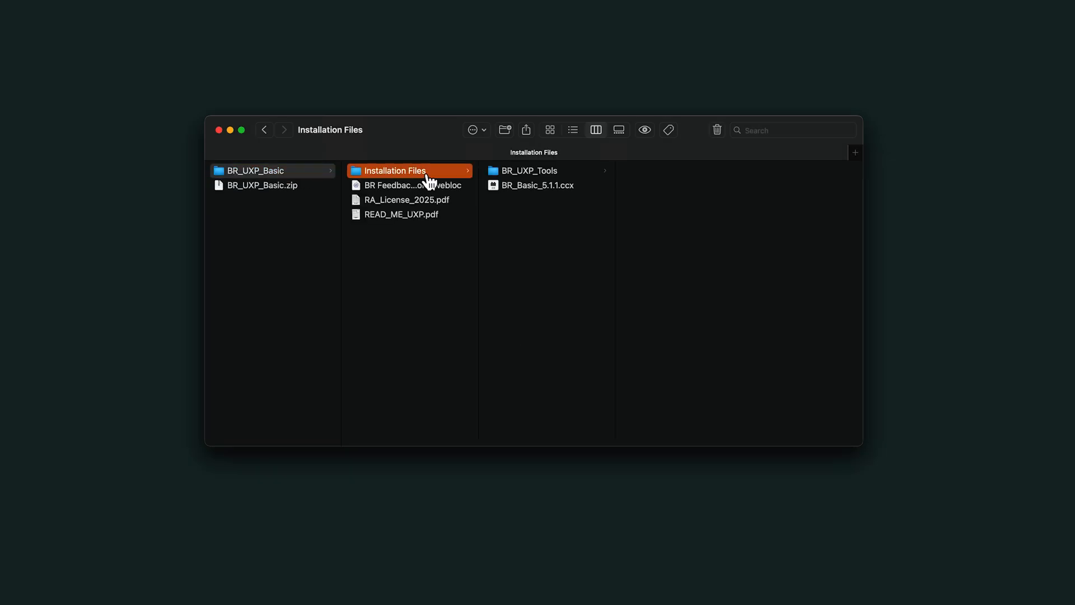
click(537, 184)
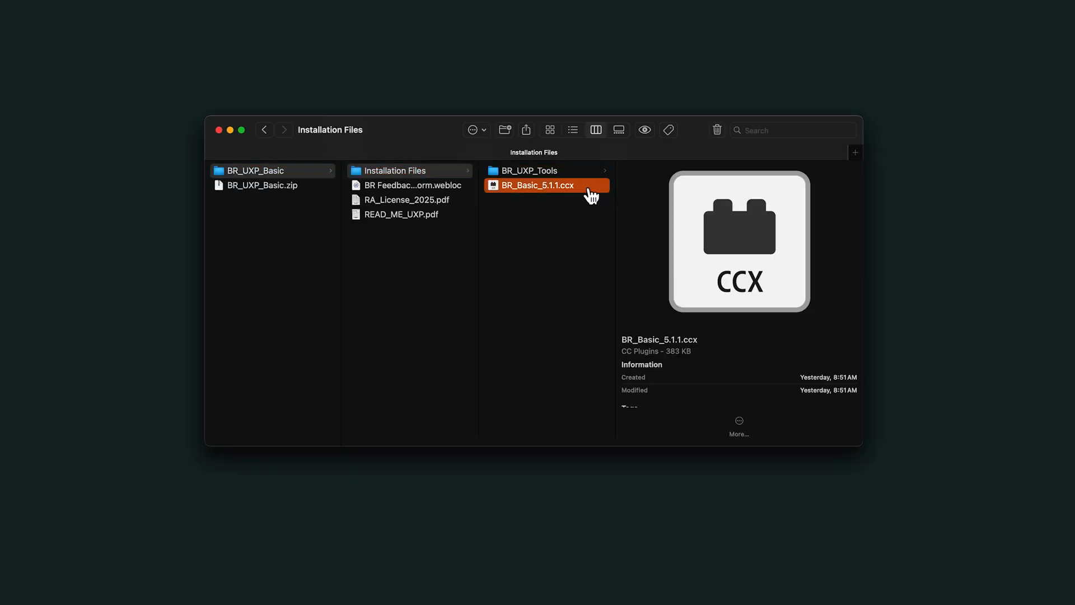
right_click(553, 185)
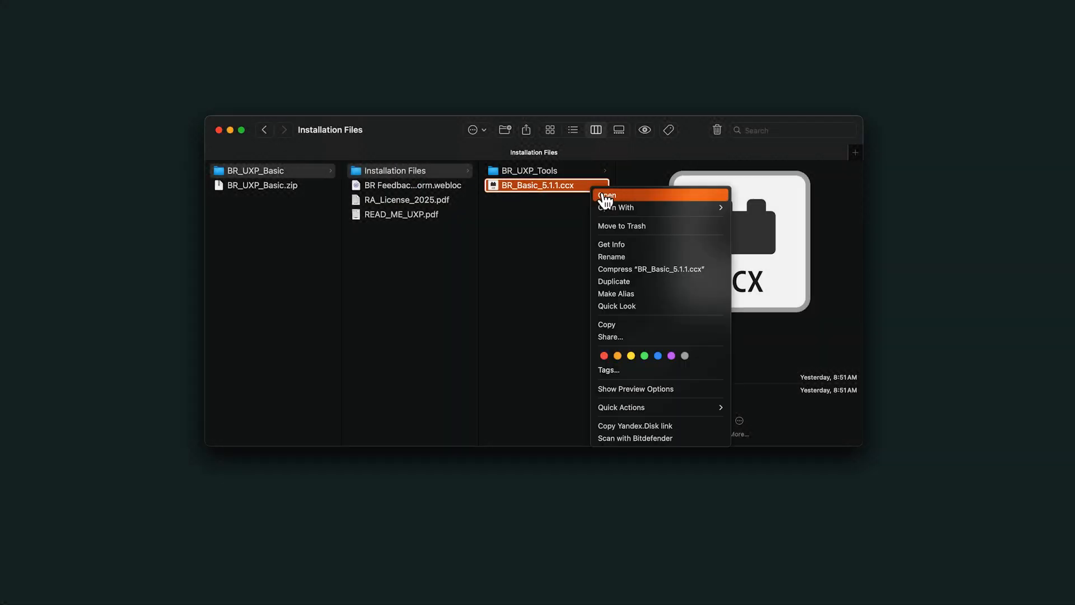
Install BR_Basic_5.1.1.ccx via Creative Cloud, accepting the non-marketplace and permissions dialogs
click(607, 195)
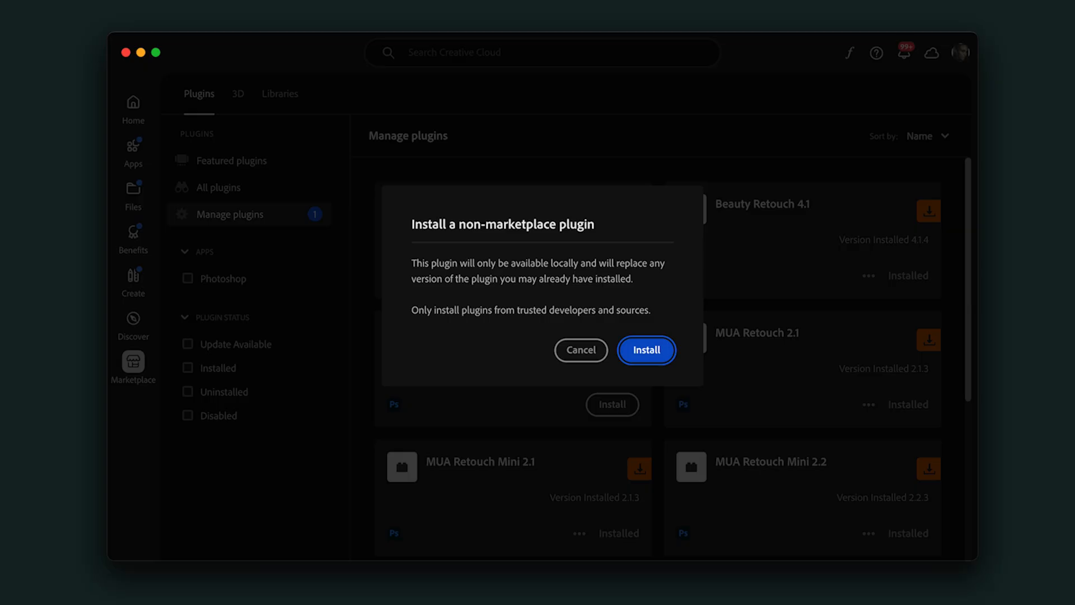
mouse_move(833, 464)
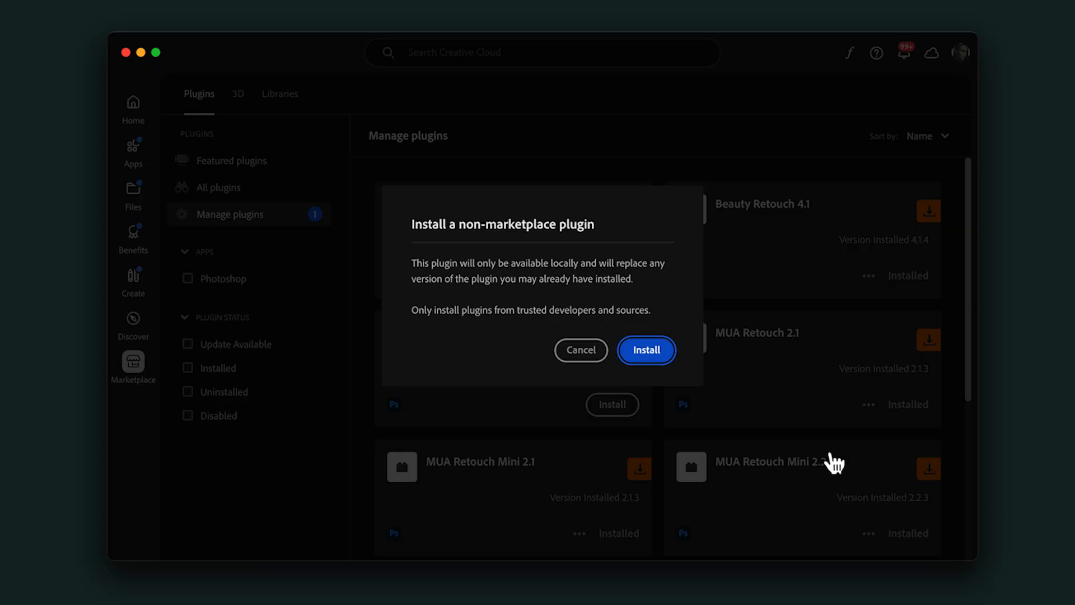
click(646, 349)
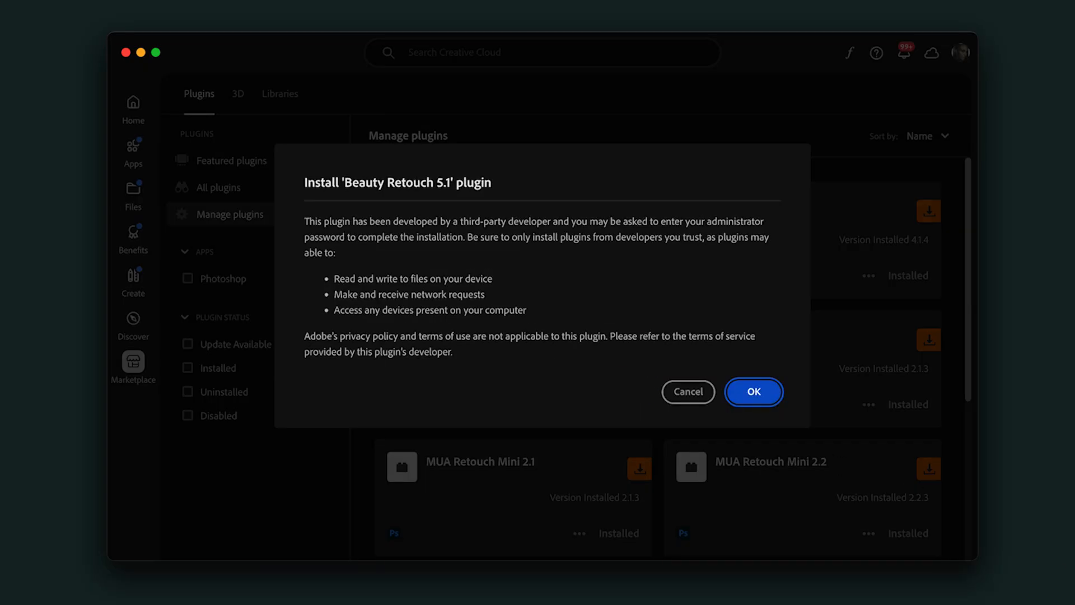
mouse_move(851, 560)
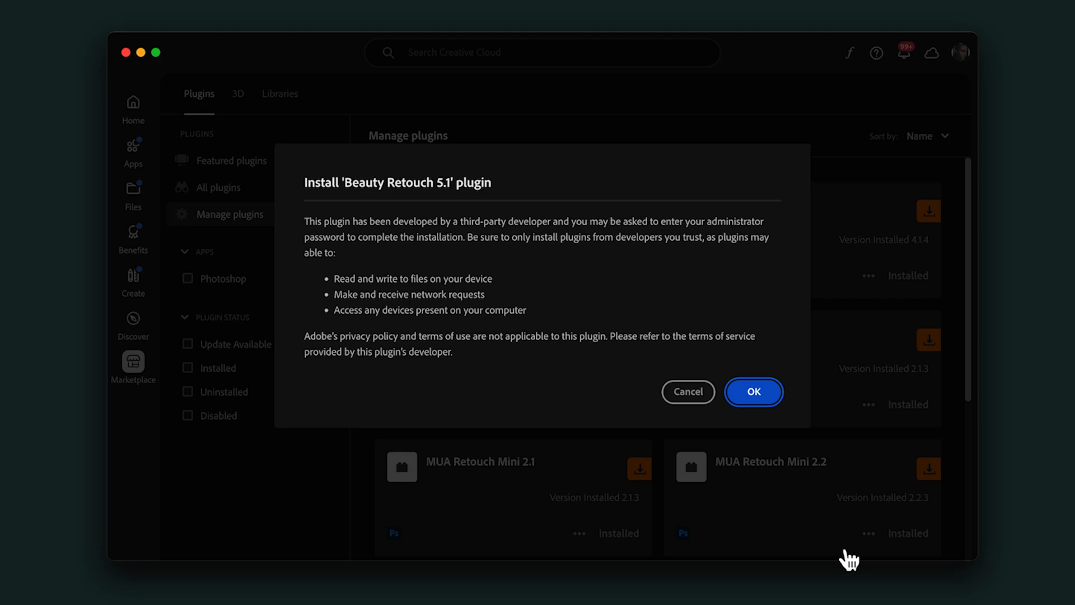
click(753, 392)
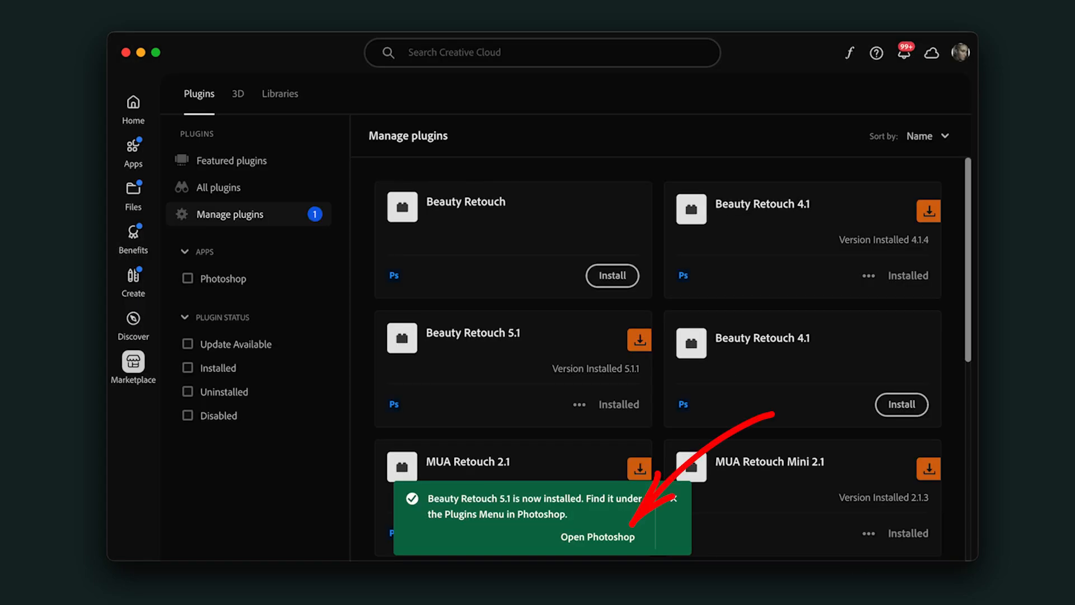
Launch Photoshop and show the Beauty Retouch v5.1 panel from the Plugins menu
click(598, 536)
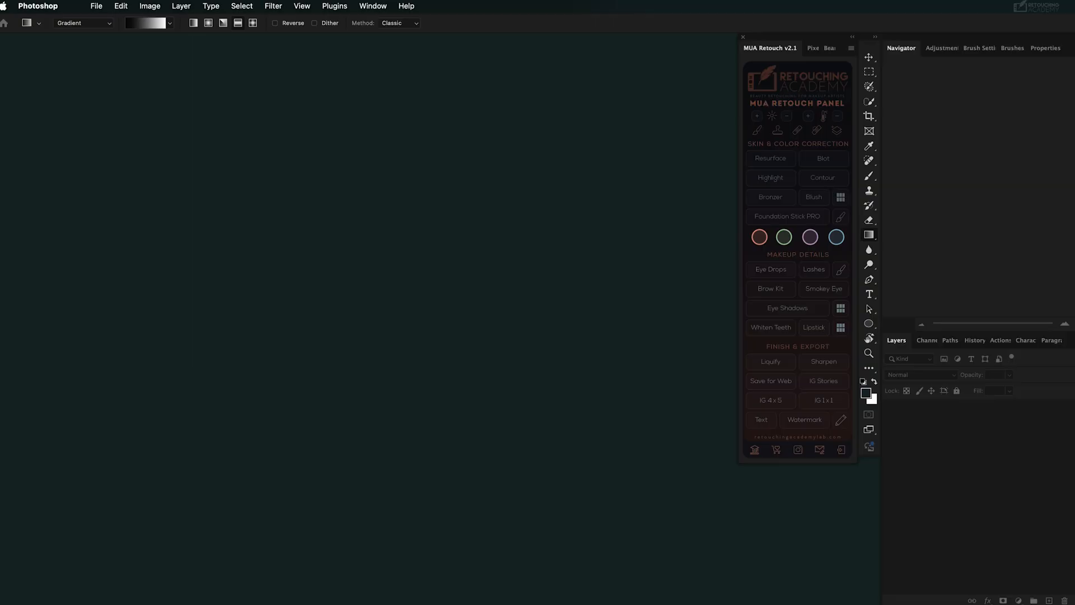
mouse_move(427, 216)
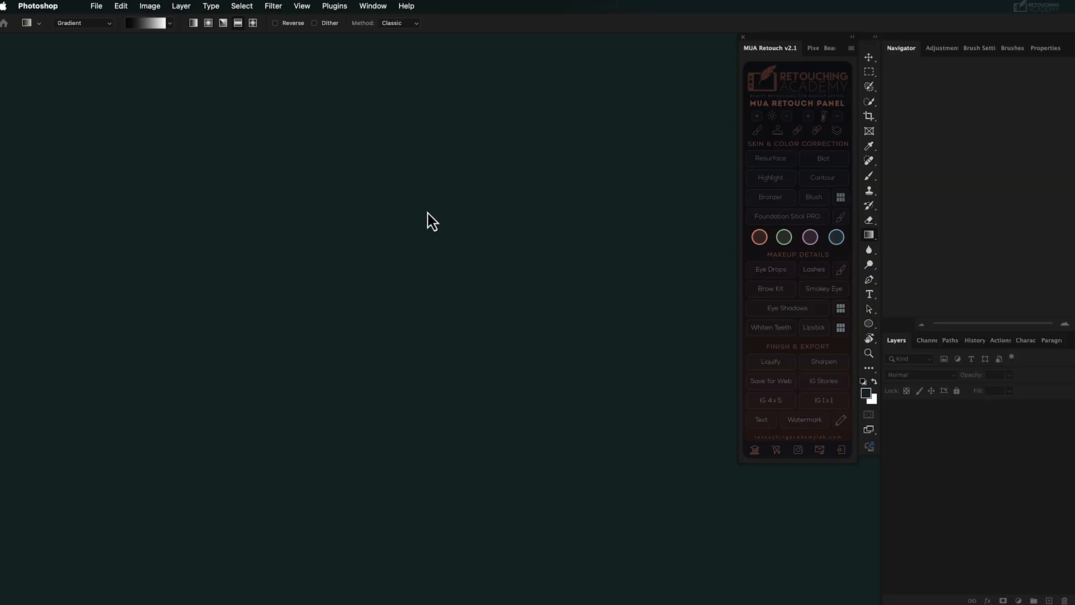
click(334, 6)
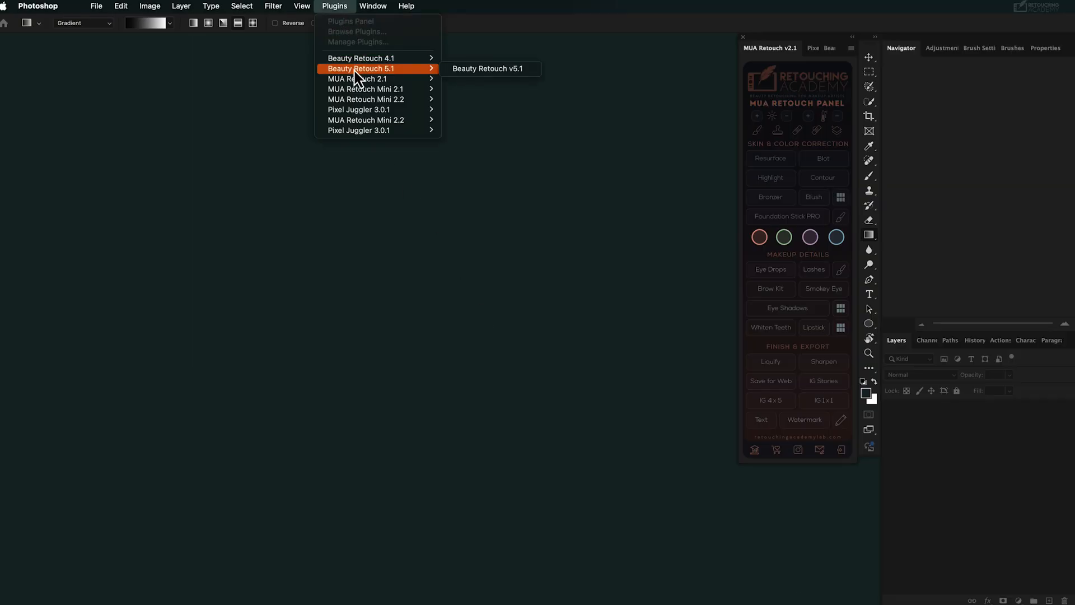
click(491, 68)
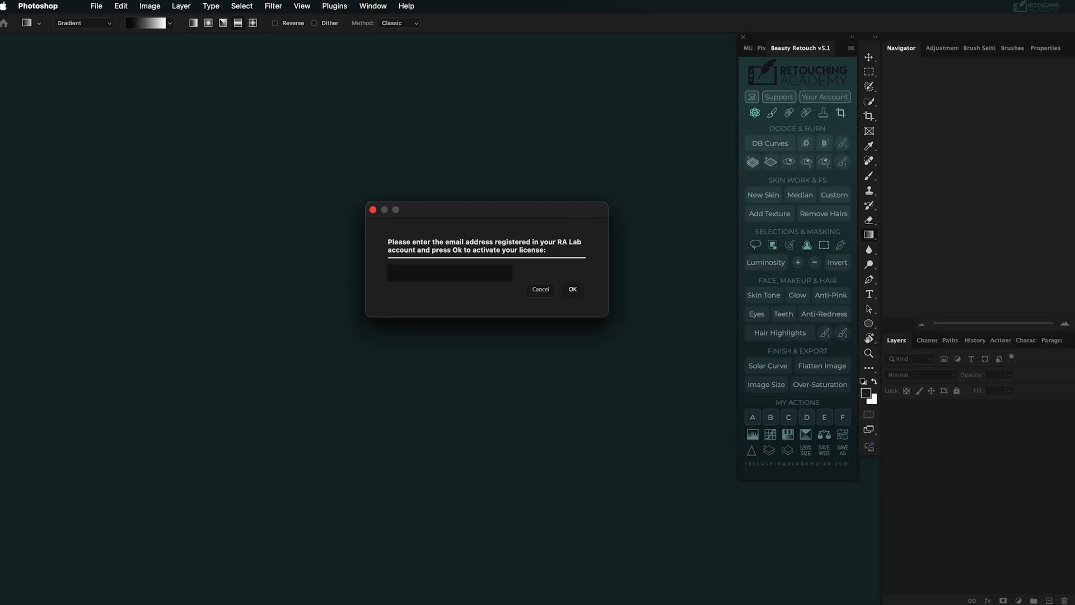
Enter the registered account email in the activation dialog and submit it with OK
click(449, 272)
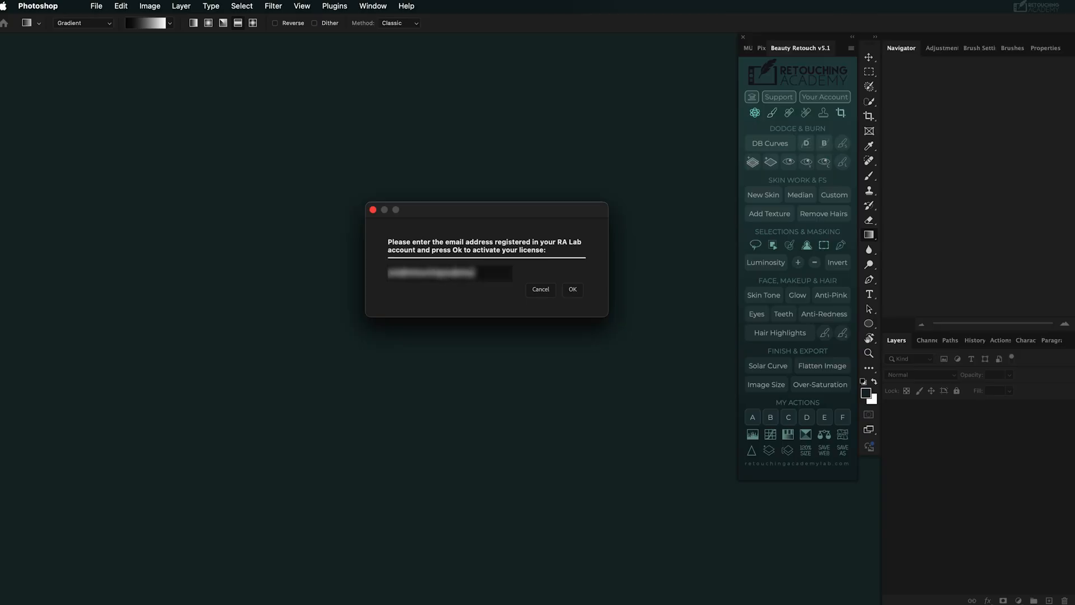
click(572, 289)
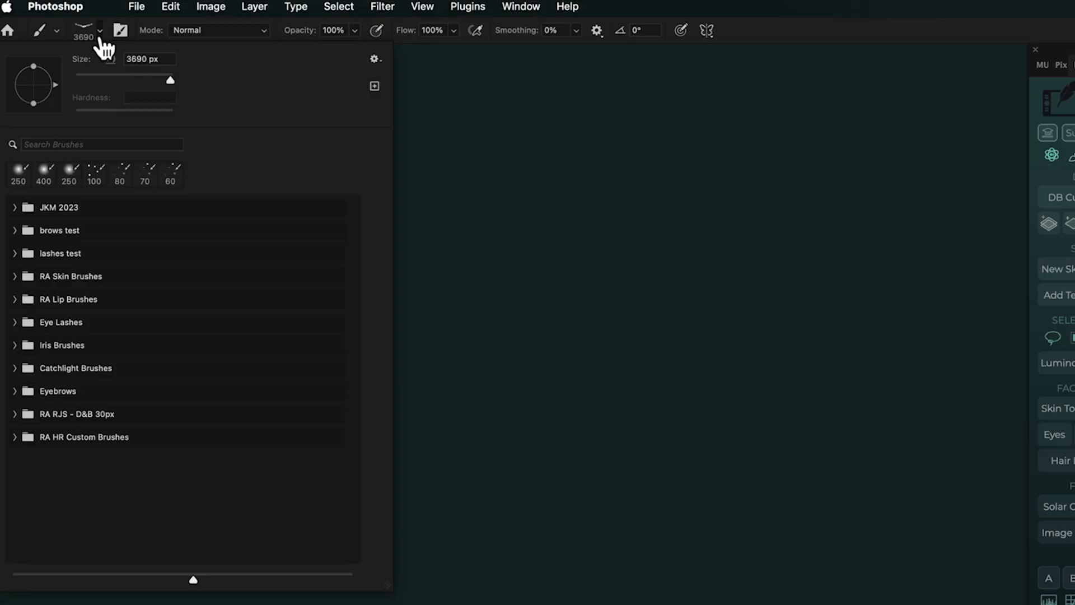
Load RA_Brushes from the brush preset gear menu and scroll to its group to confirm the brushes
click(372, 59)
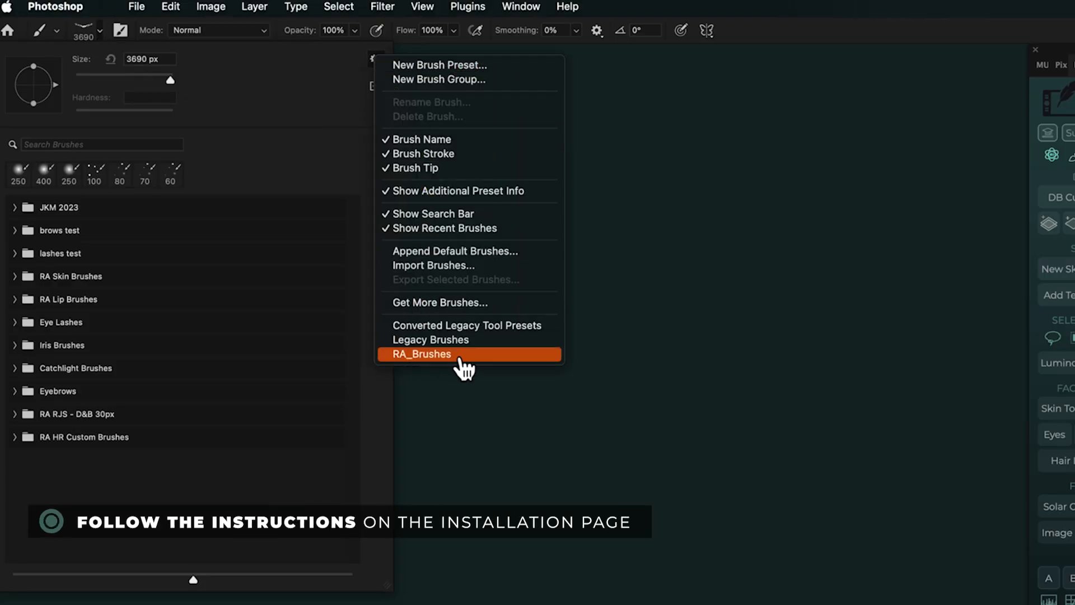
click(421, 354)
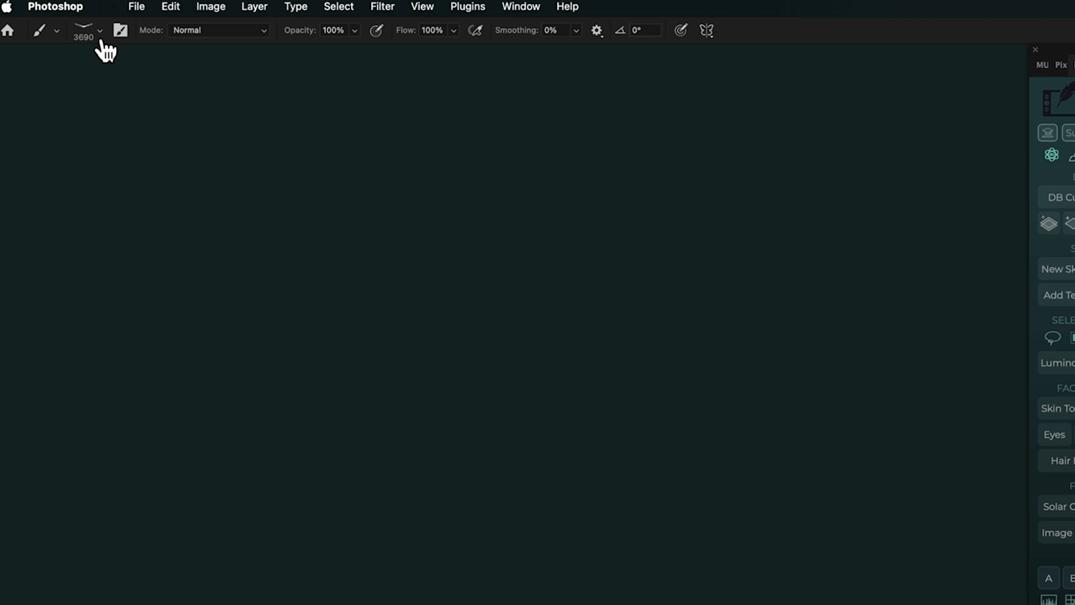
click(98, 30)
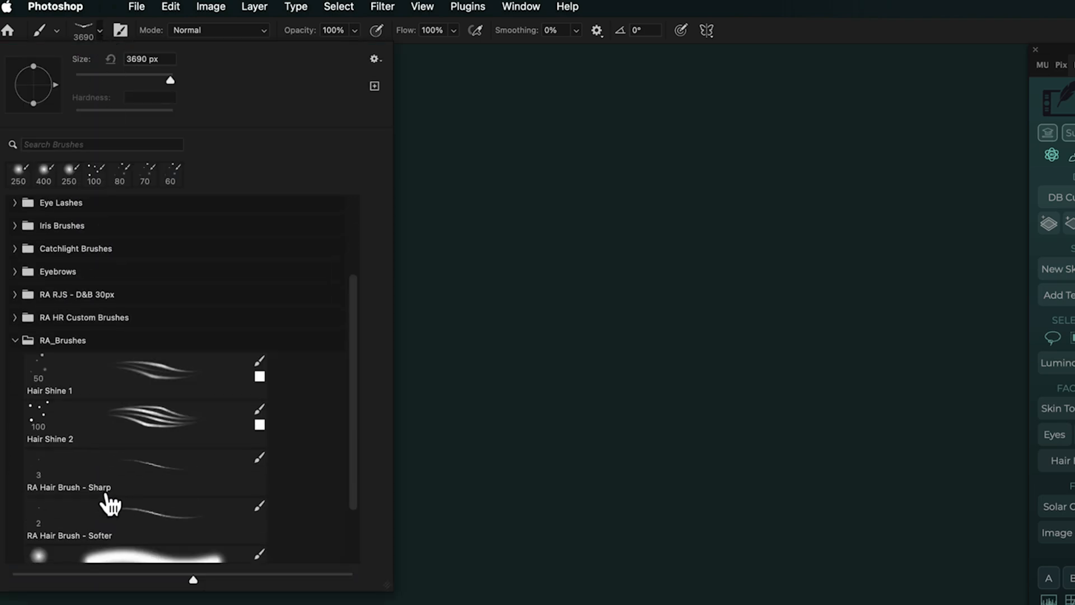
scroll(down, 3)
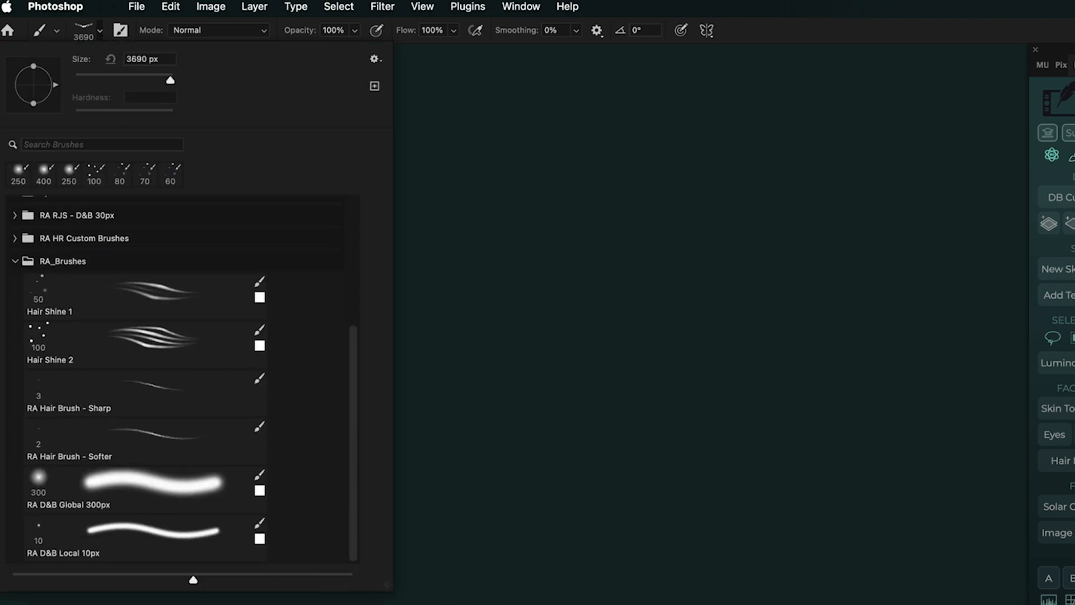